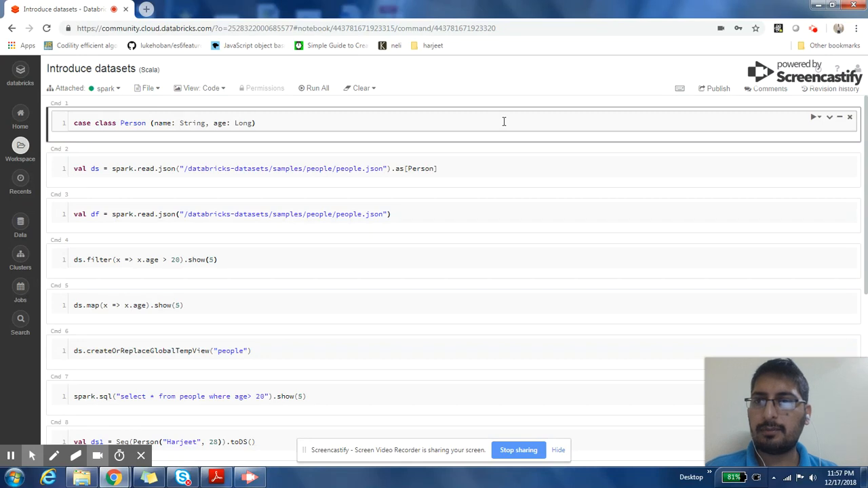
Step: Run the cell defining case class Person with name and age fields
left_click(254, 122)
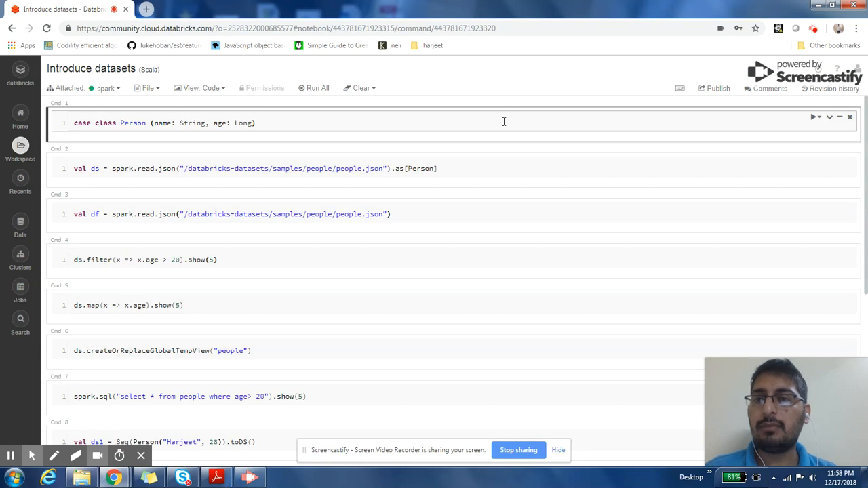
left_click(255, 122)
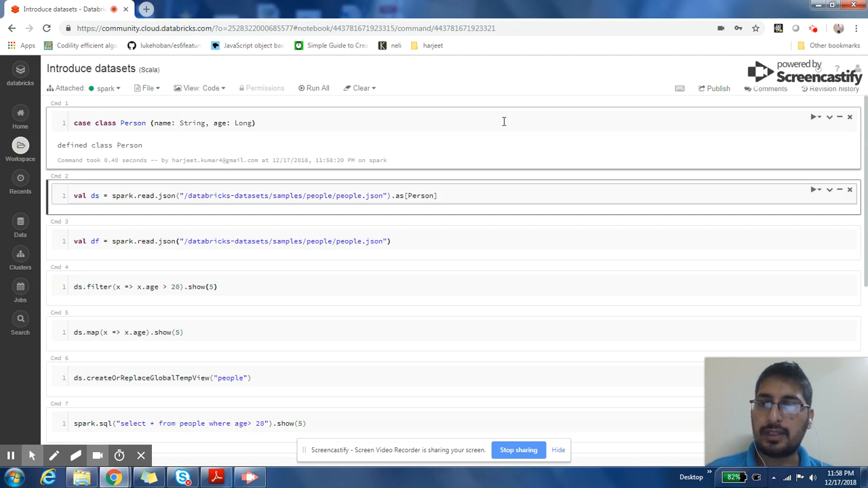
Step: Run the cells reading people.json as a typed Person dataset and as a plain DataFrame
left_click(122, 195)
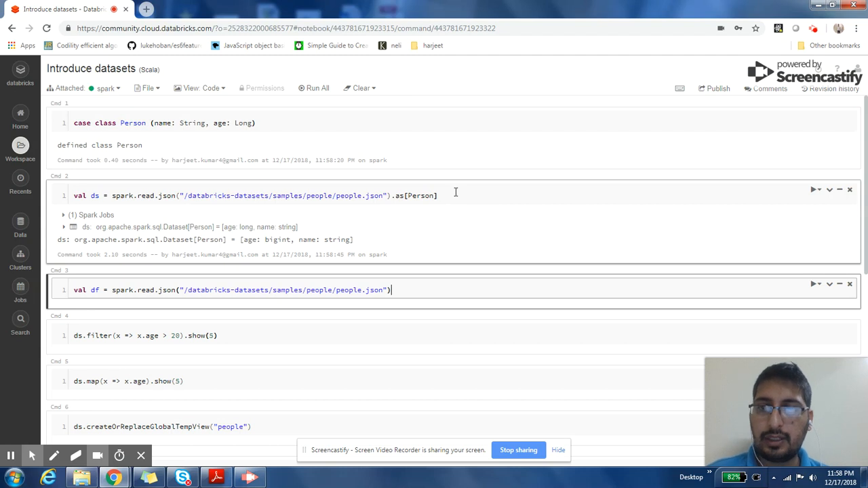
double_click(415, 195)
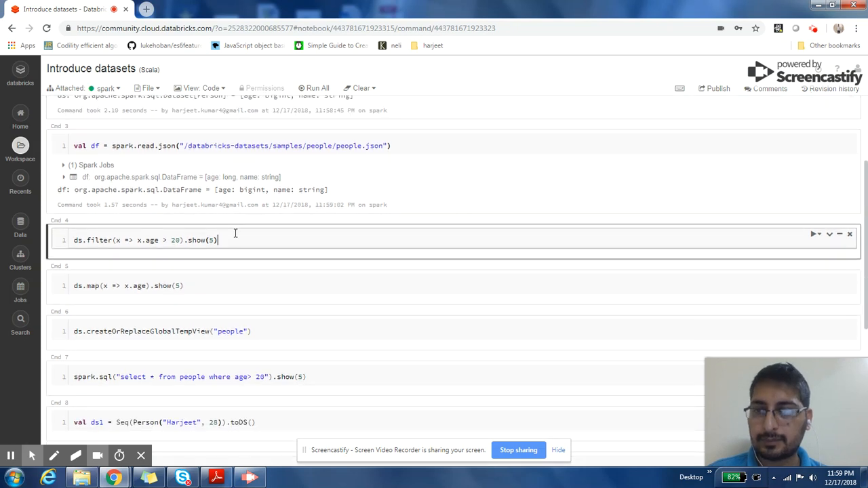
Step: Run ds.filter(x => x.age > 20).show(5), listing Jane, Andy and Justin
right_click(235, 242)
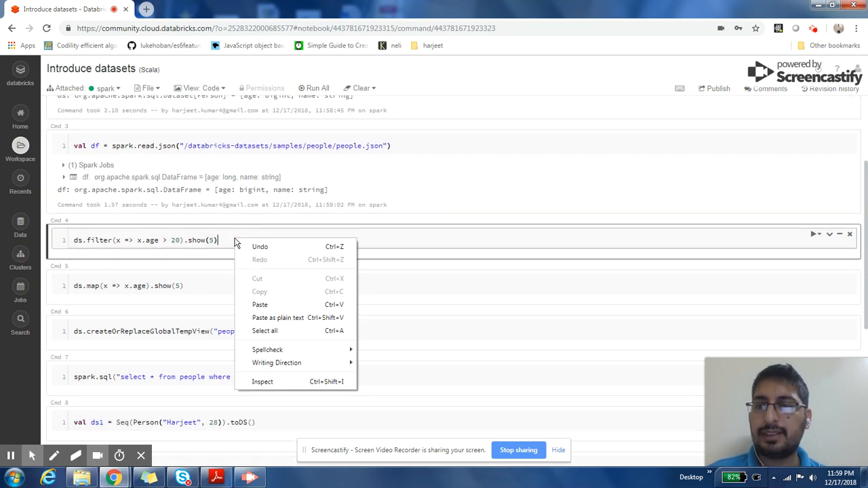
left_click(230, 239)
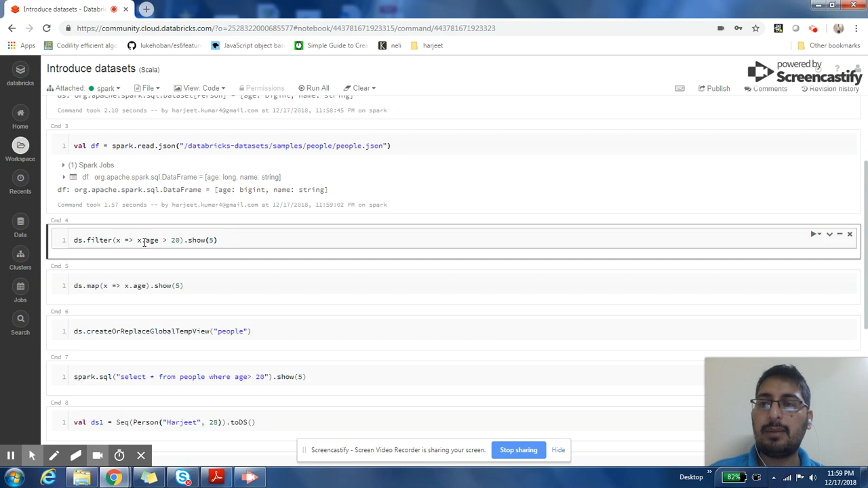
double_click(149, 240)
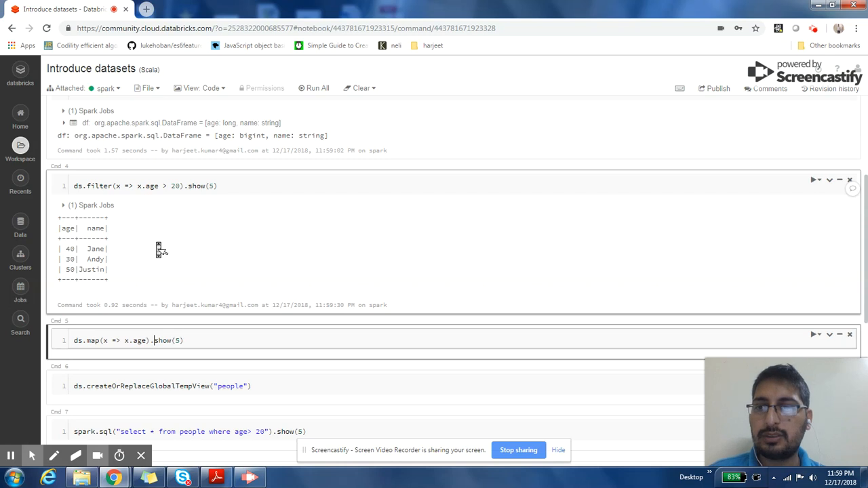
scroll("down", 3)
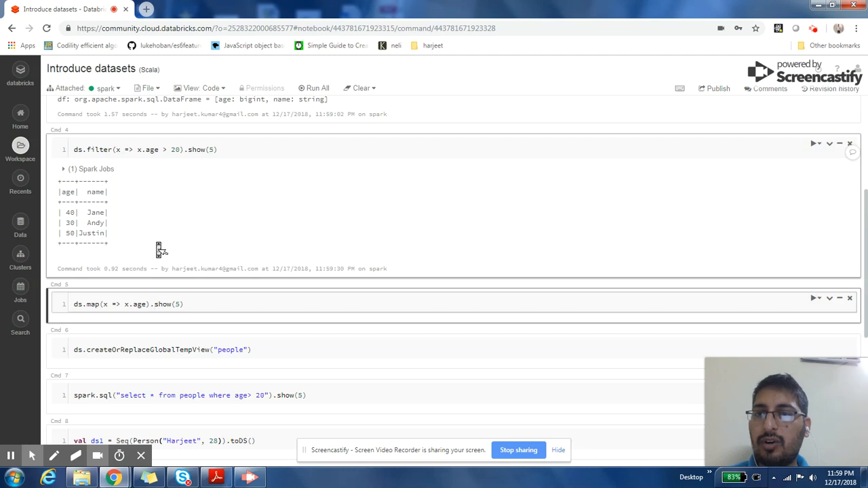
left_click(152, 304)
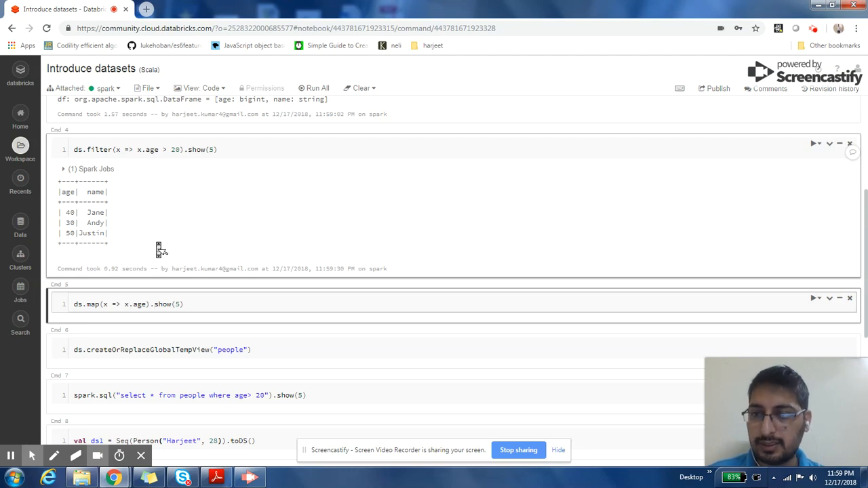
Step: Run the ds.map ages cell, the people global temp view, and the SQL query for age > 20
left_click(814, 299)
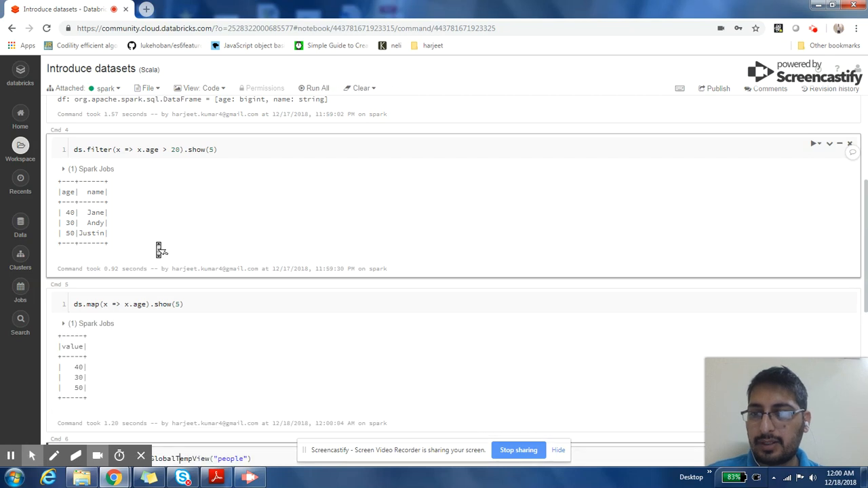
scroll("down", 3)
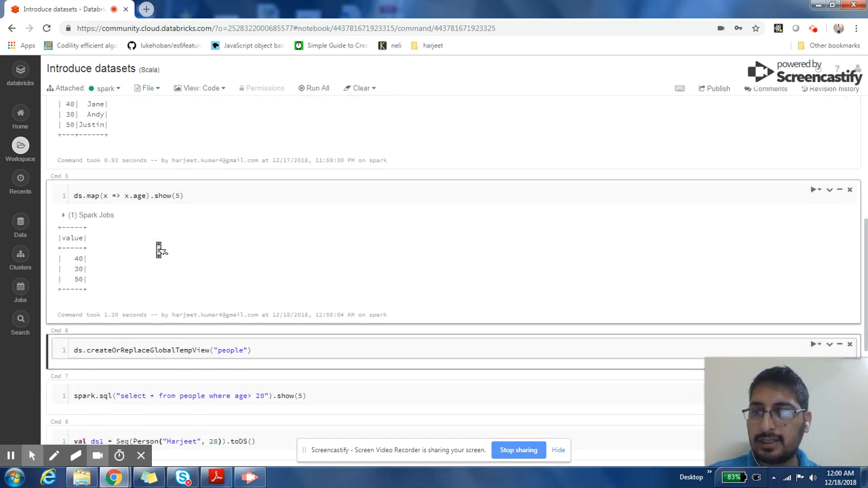
scroll("down", 3)
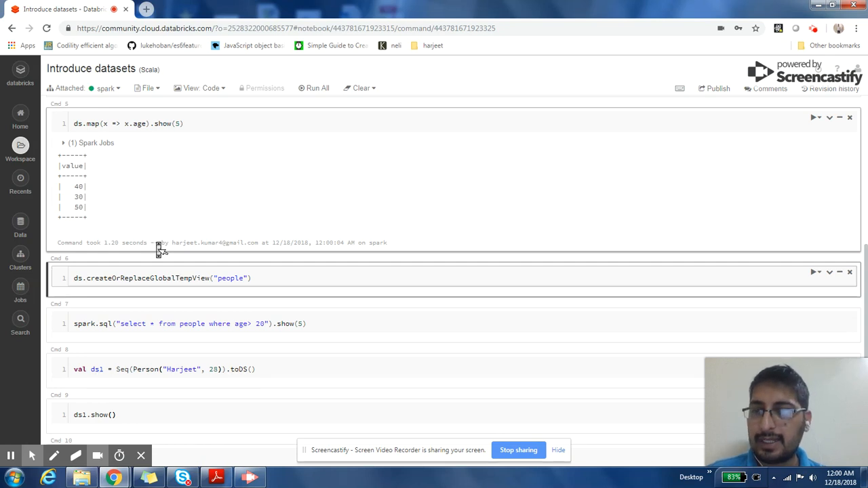
left_click(816, 271)
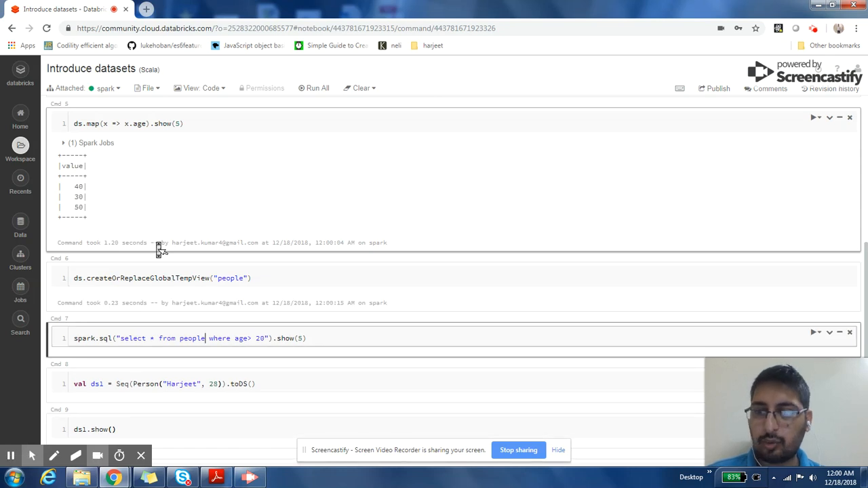
left_click(814, 333)
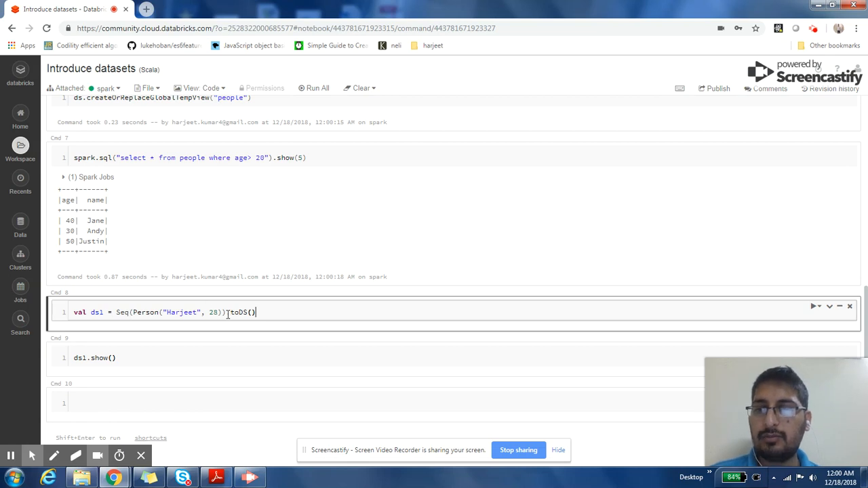
Step: Create ds1 from Seq(Person("Harjeet", 28)).toDS() and show its single row
double_click(240, 311)
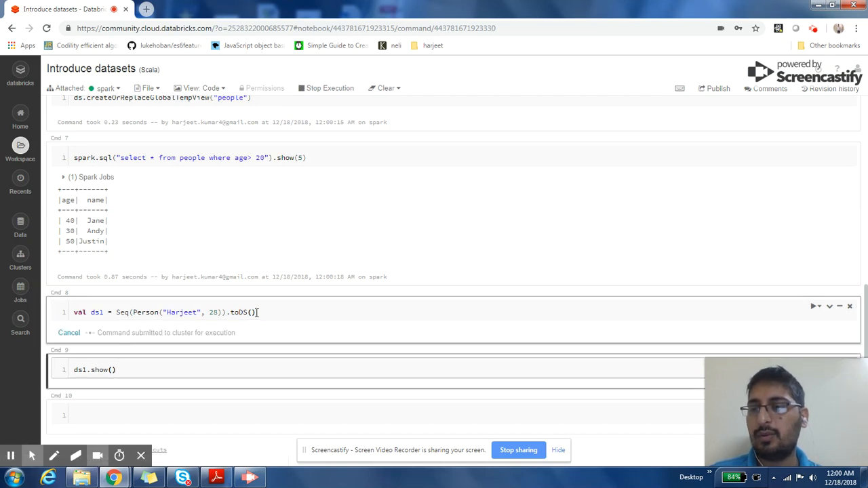
left_click(814, 307)
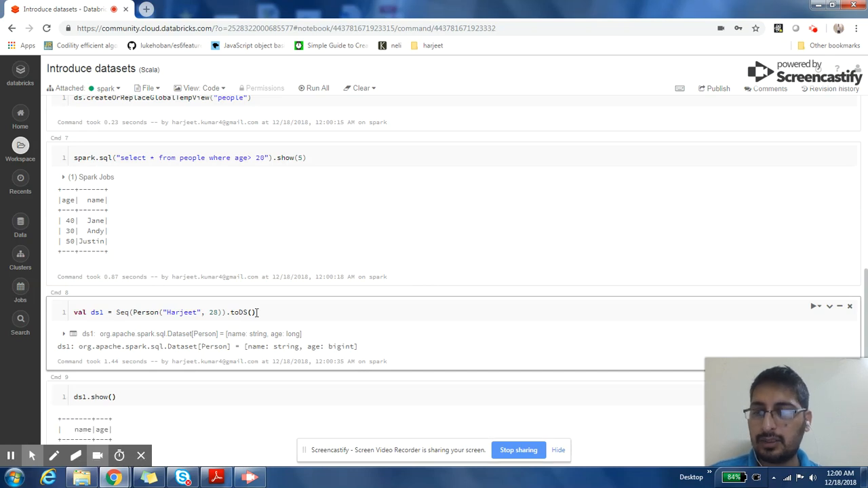
scroll("down", 3)
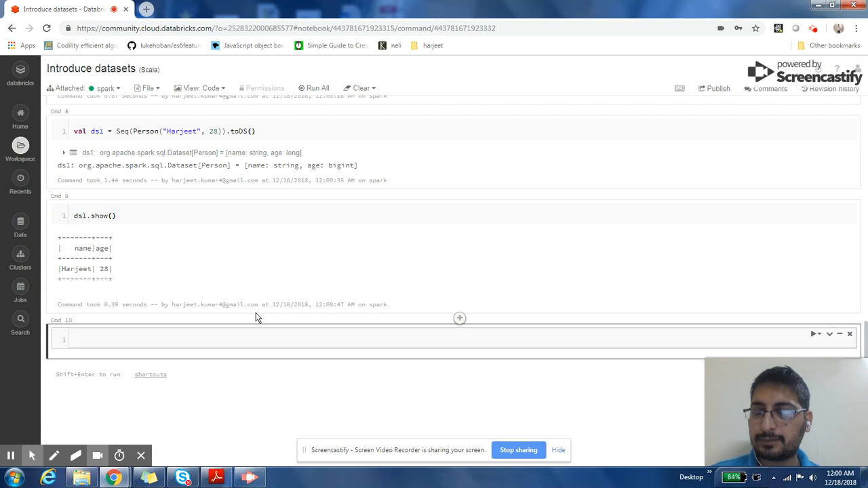